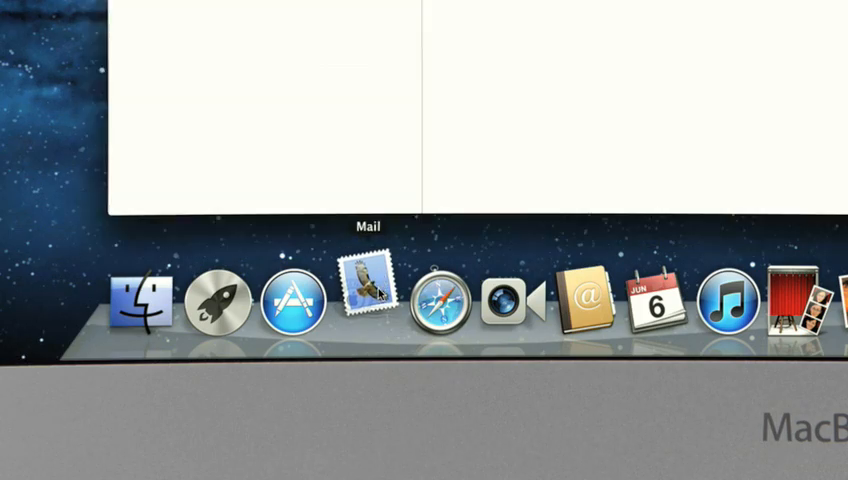
Step: Launch Mail from the Dock to show the inbox with the beach-photo message previewed
click(362, 302)
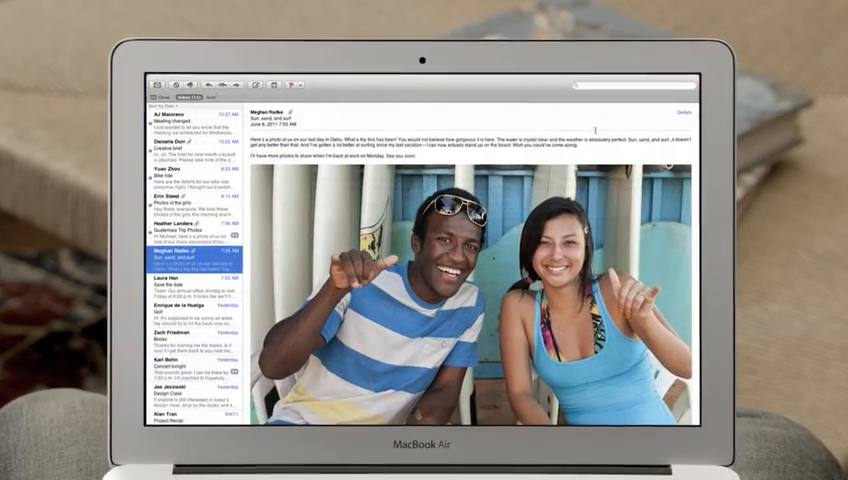